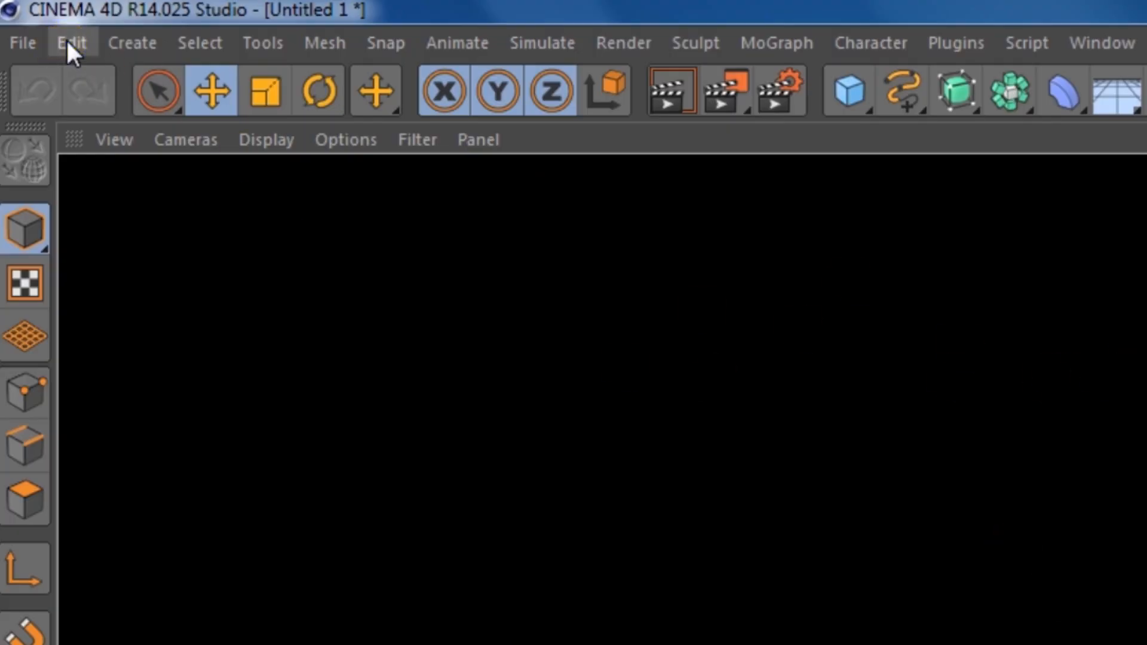
Step: Uncheck Use OpenGL in Preferences so the viewport renders the cube in software mode
click(70, 43)
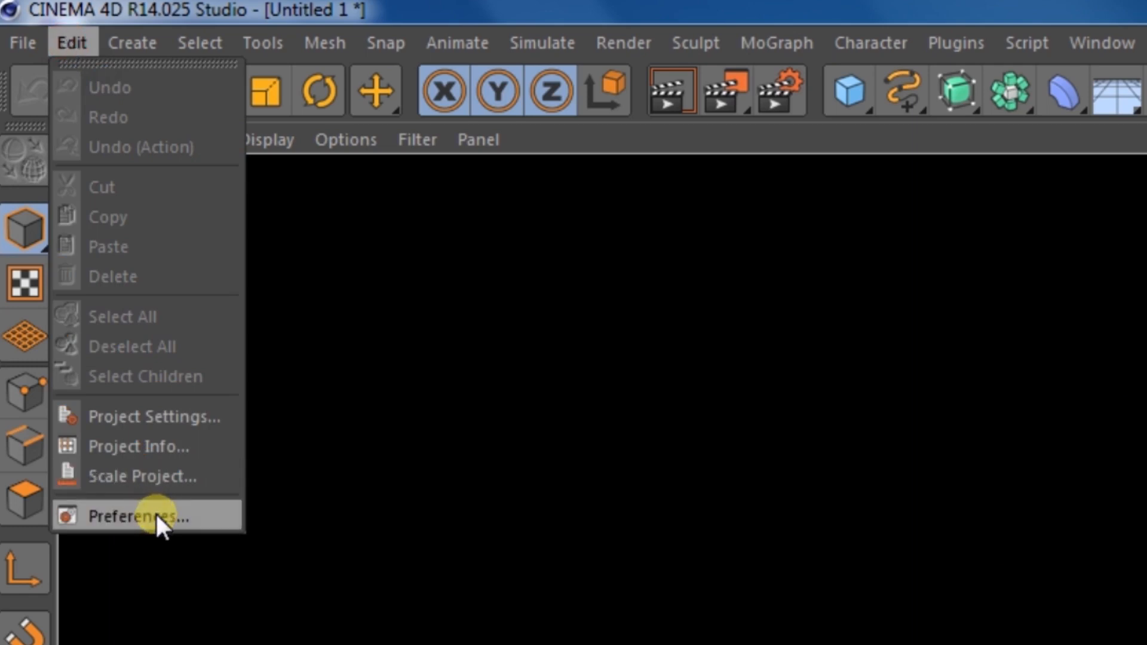
click(134, 516)
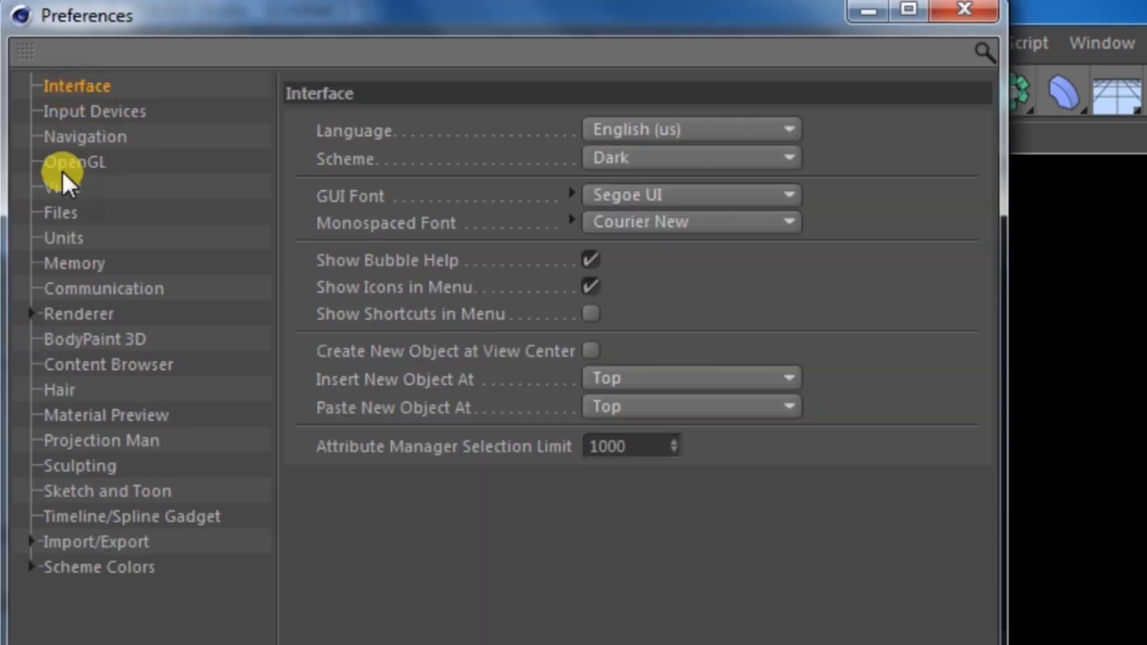
click(76, 161)
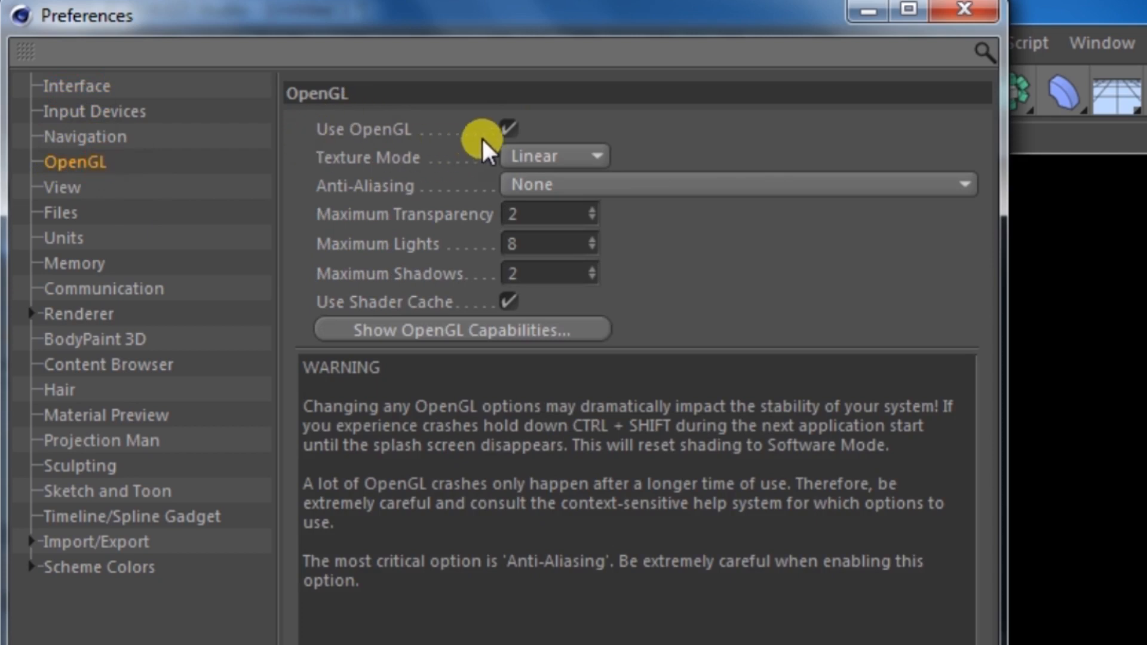
click(507, 129)
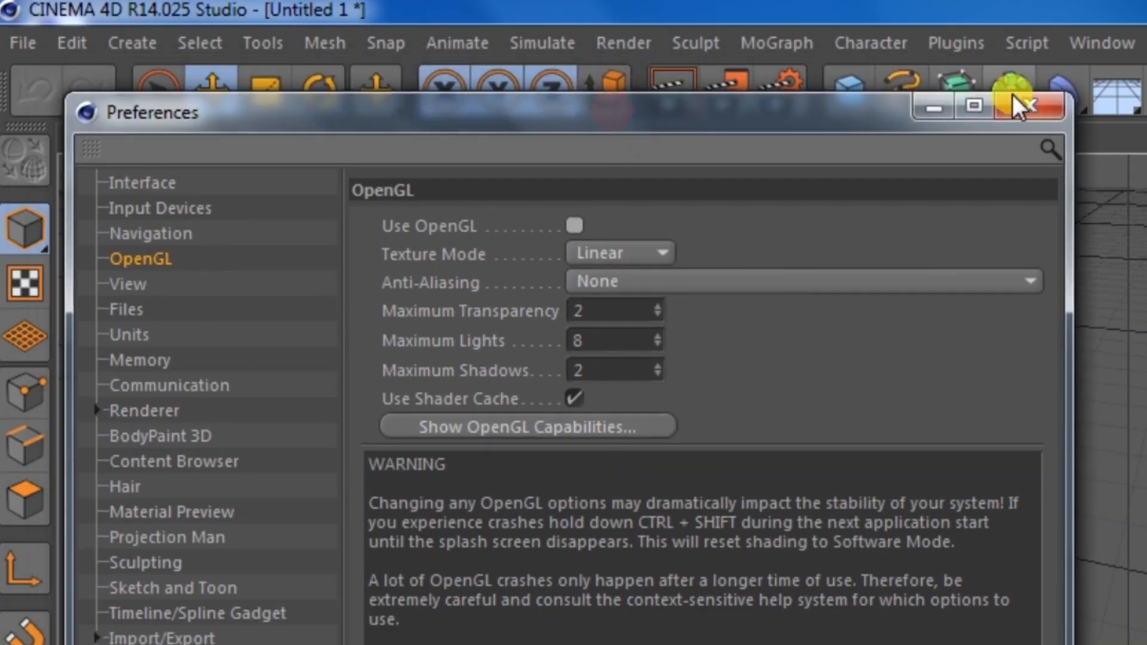
click(1028, 106)
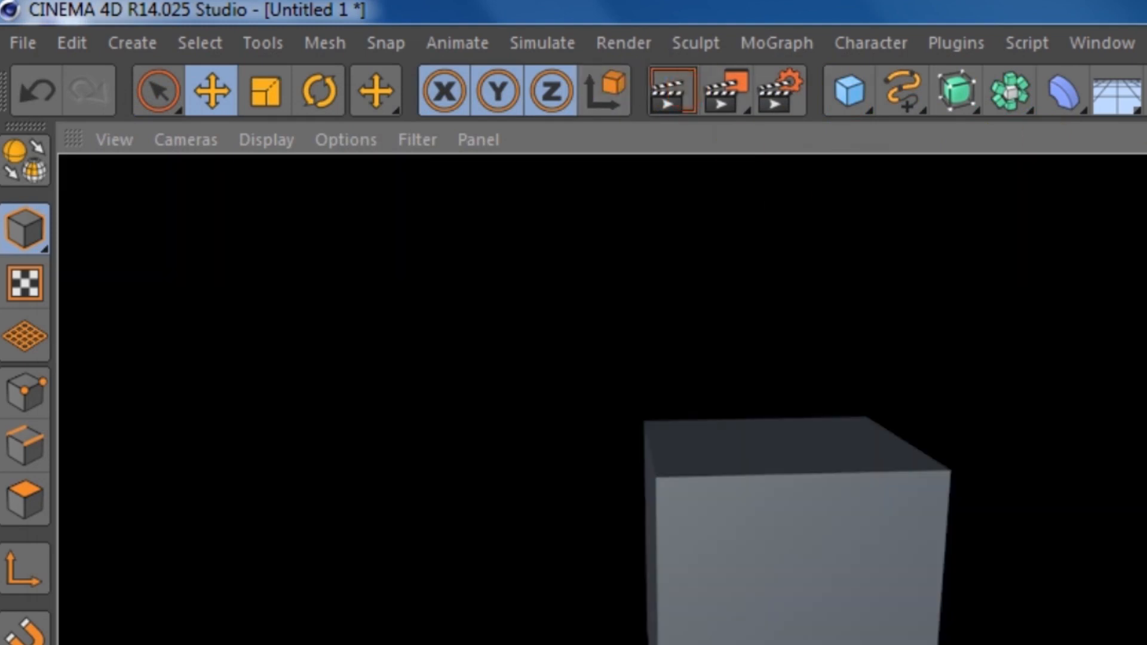
Step: Switch to Windows Explorer showing the Local Disk (C:) root
click(668, 91)
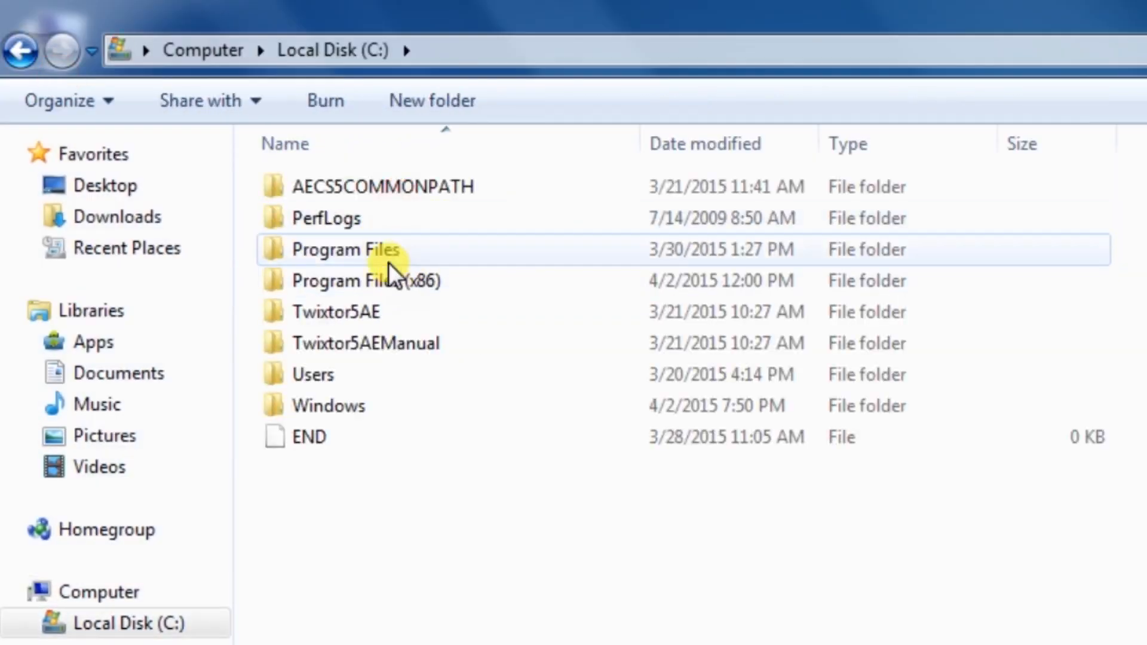
Step: Copy atiogl.xml from C:\Windows to C:\, granting the permission prompt
click(328, 407)
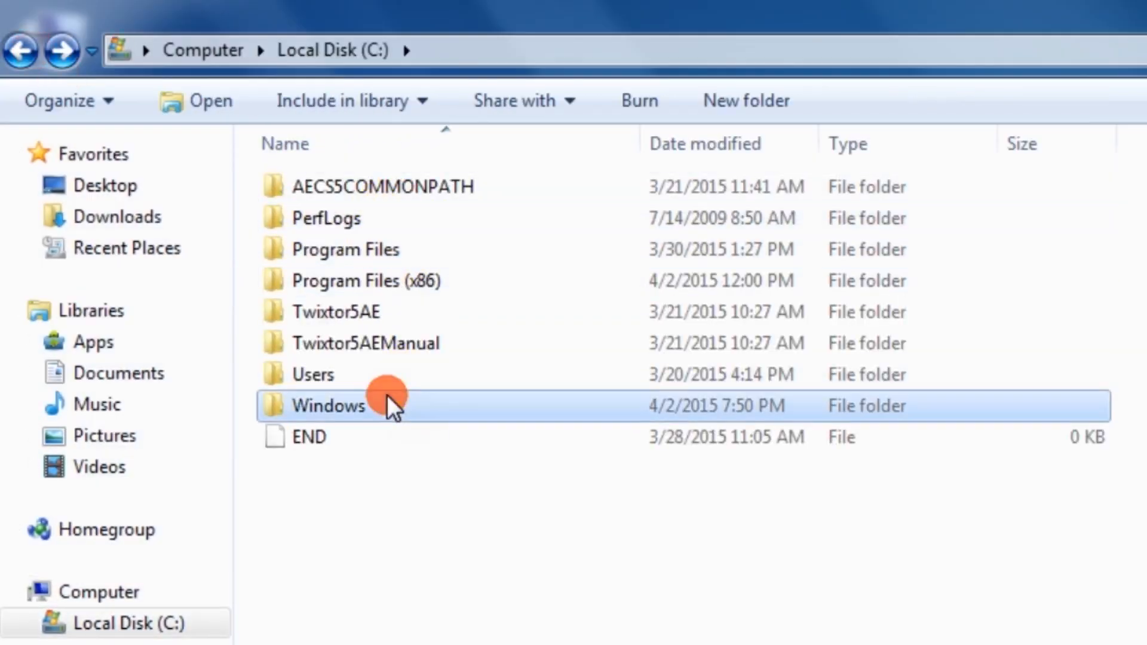
double_click(328, 406)
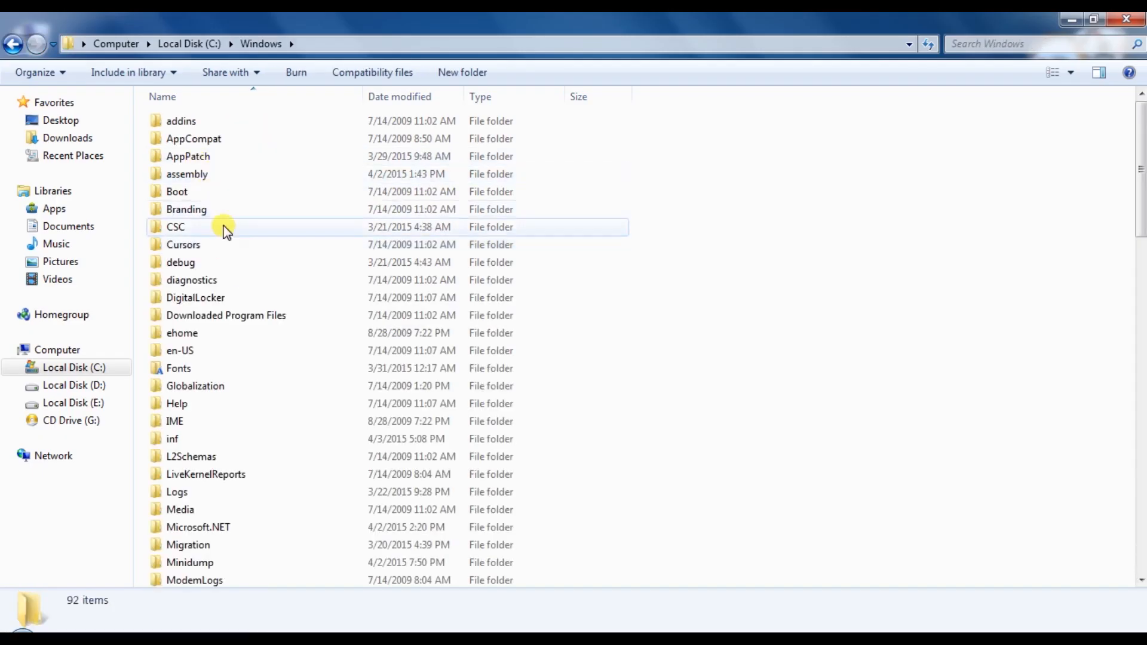
scroll(down, 3)
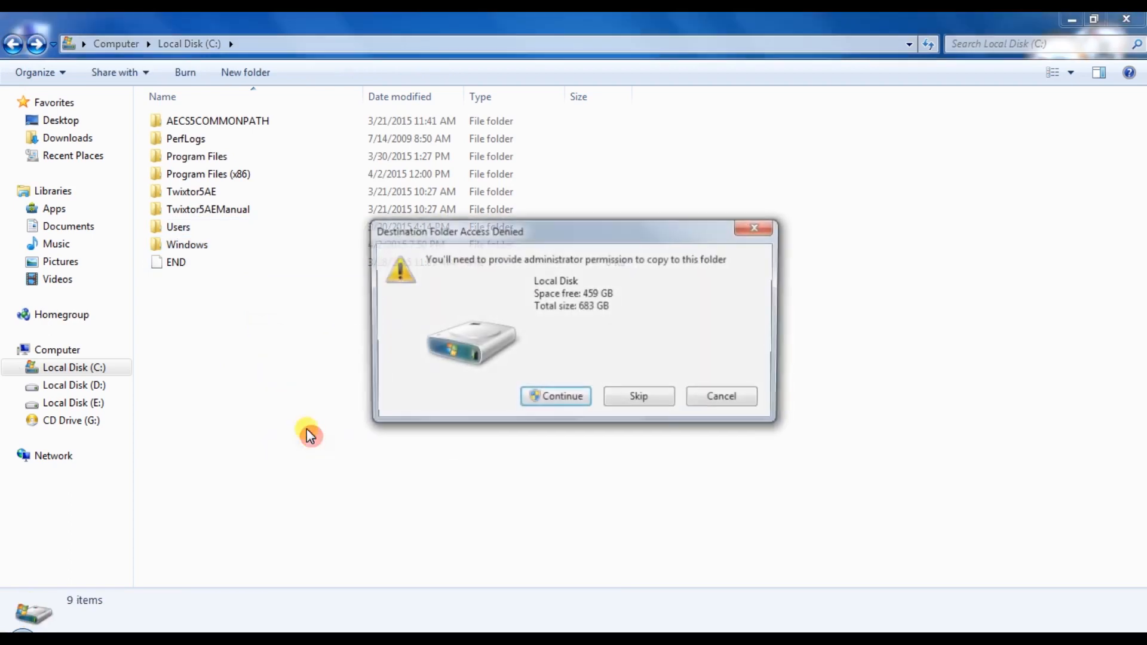
click(556, 396)
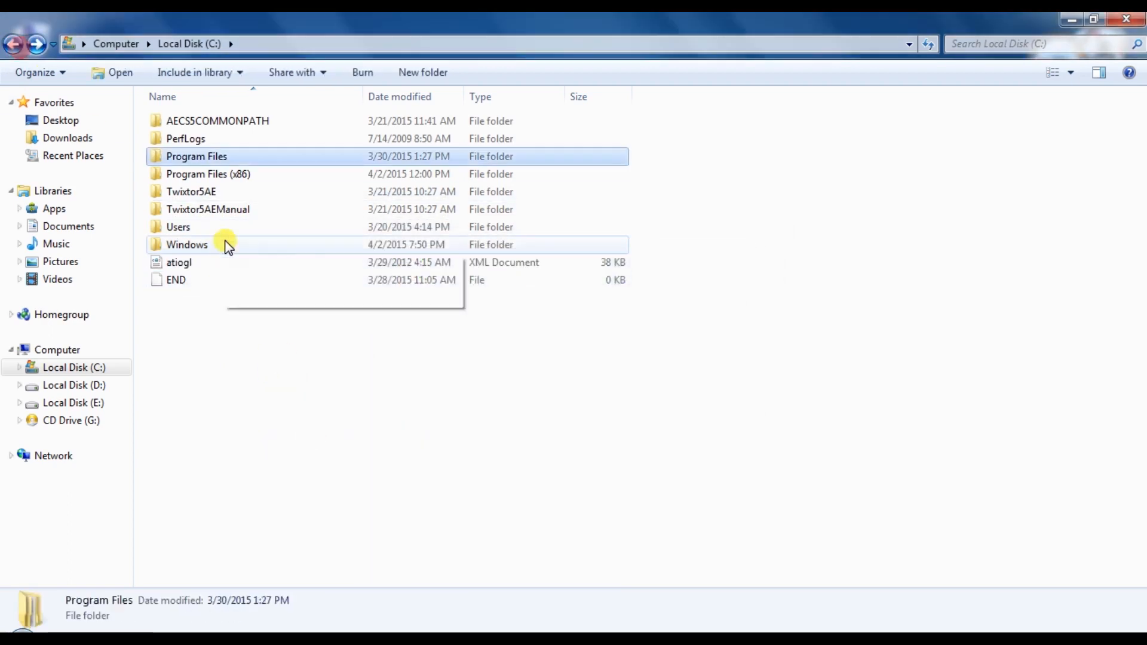
Step: Back in C:\Windows, bring up the Open with actions for atiogl.xml
double_click(188, 244)
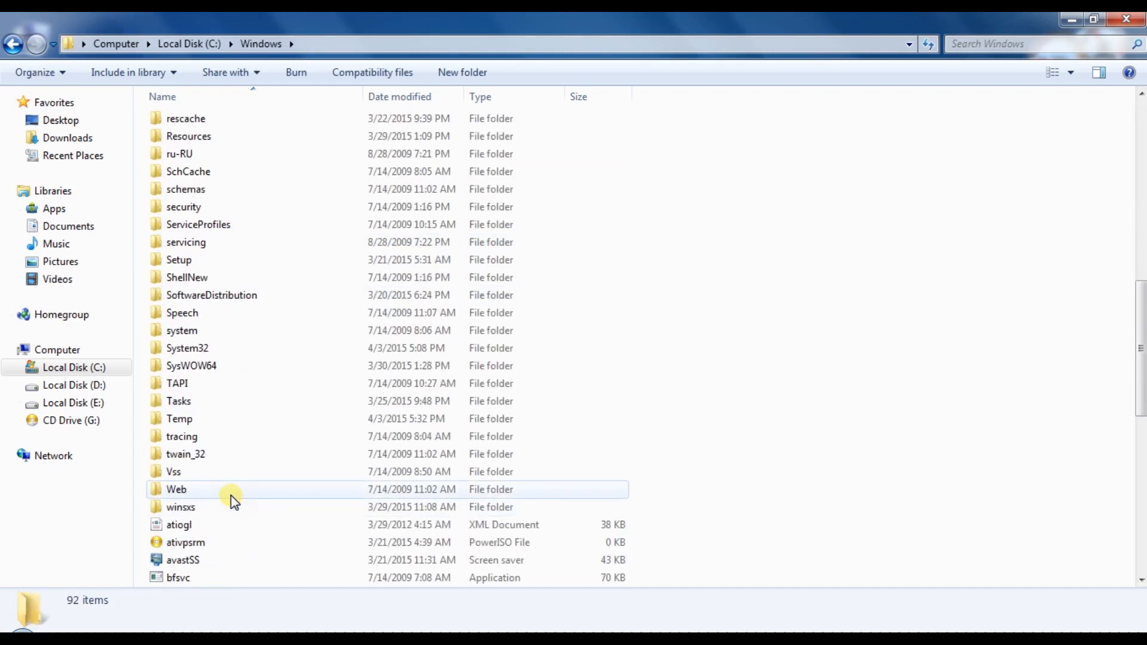
click(178, 525)
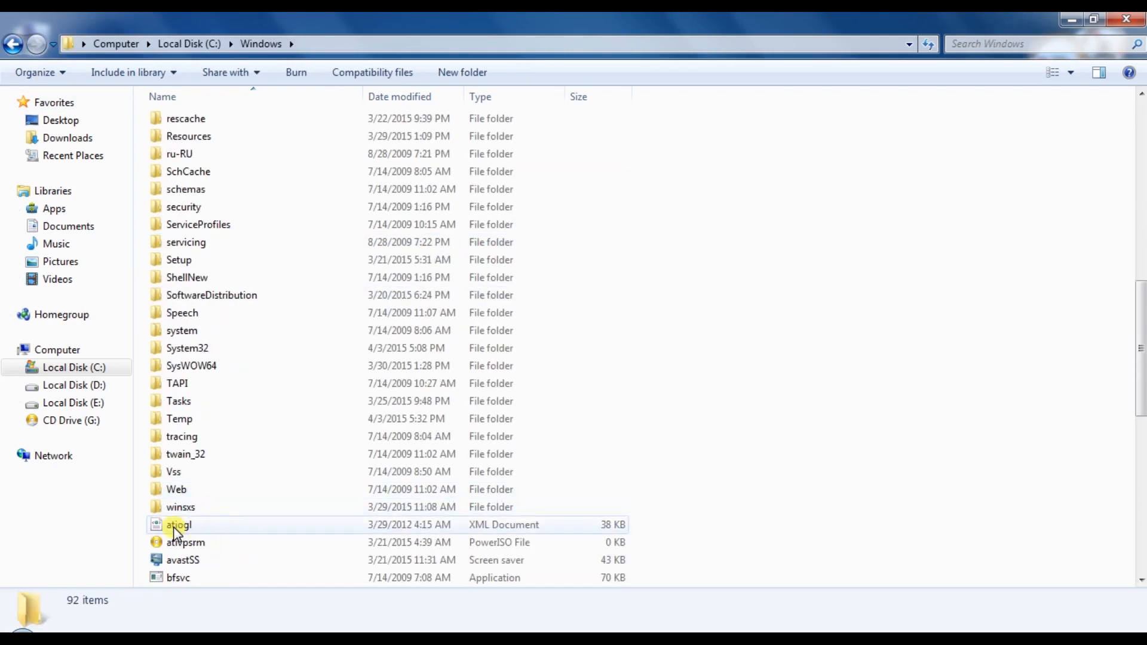
right_click(178, 525)
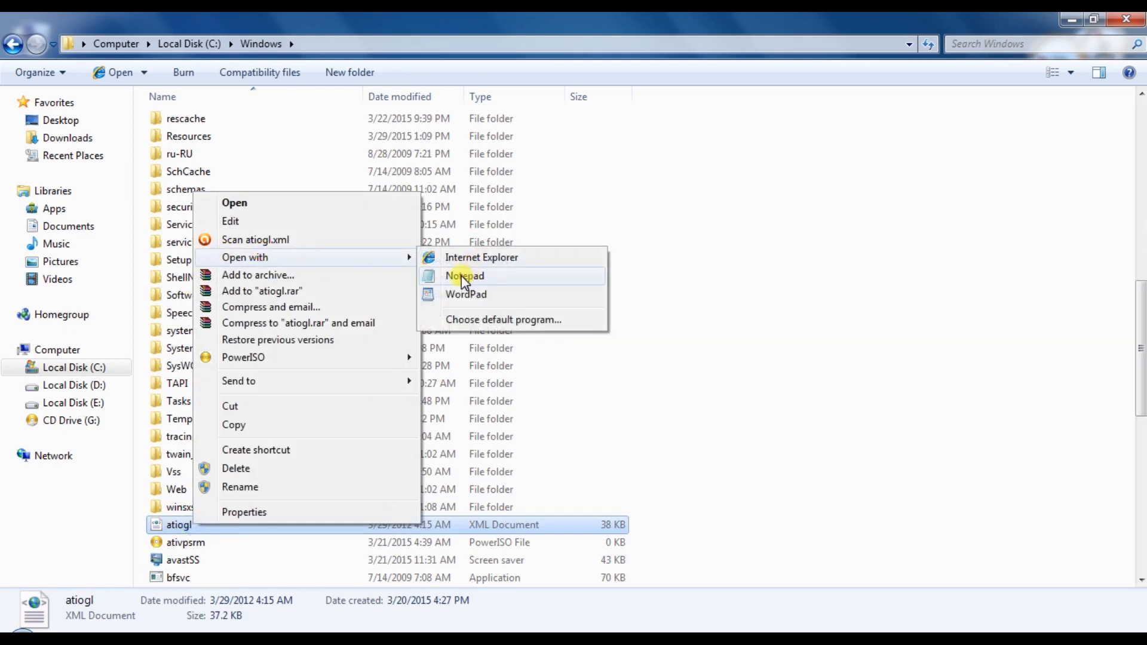
Step: With atiogl open in Notepad, find 'cinebench' and select the Cinebench profile block for deletion
click(463, 276)
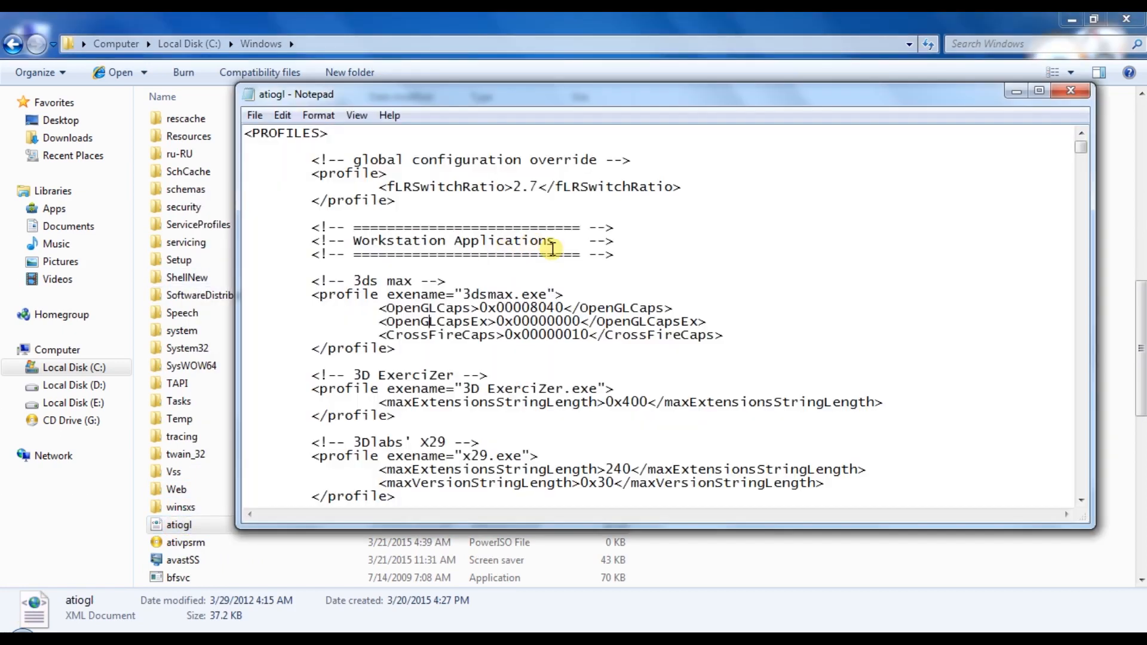
click(282, 114)
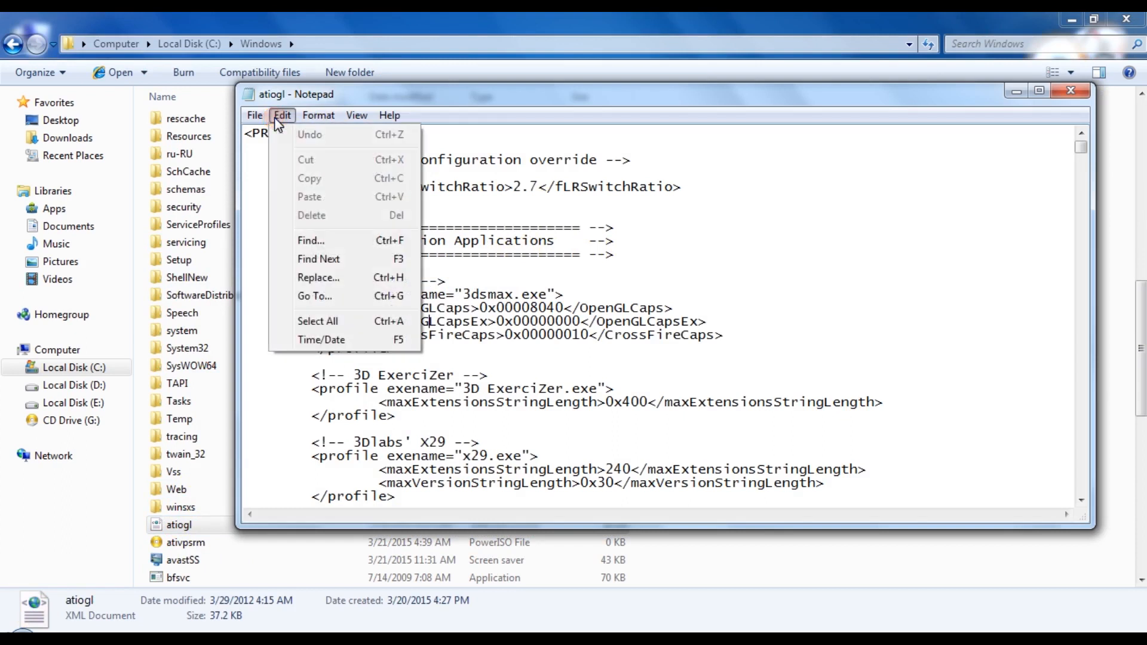
click(309, 240)
text(cinebench)
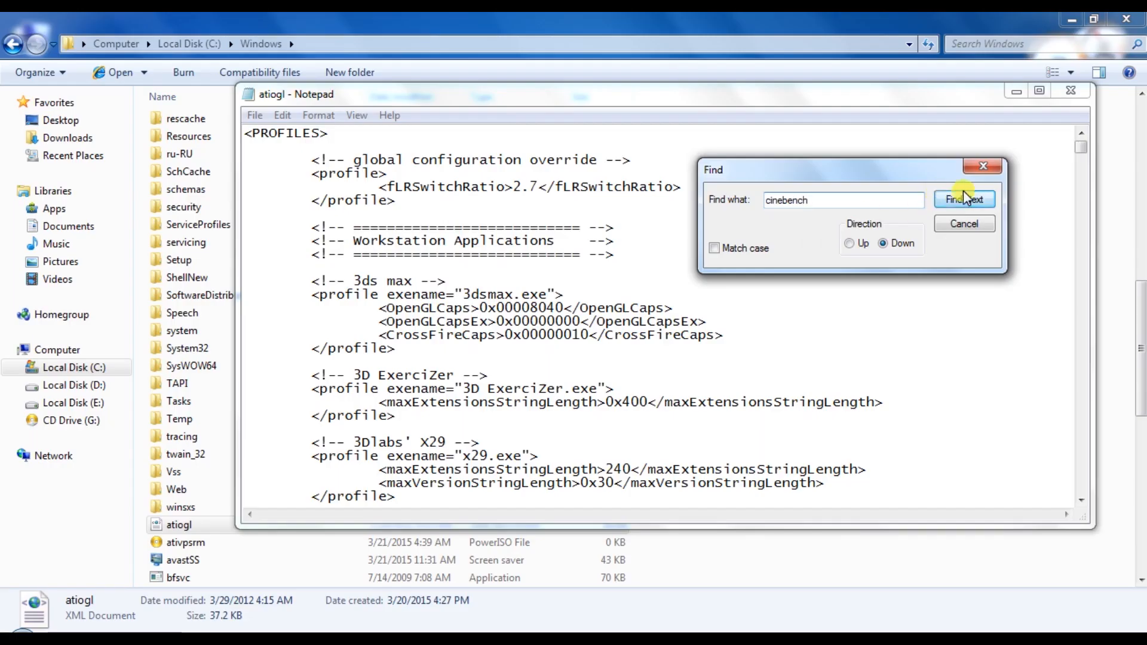
click(965, 199)
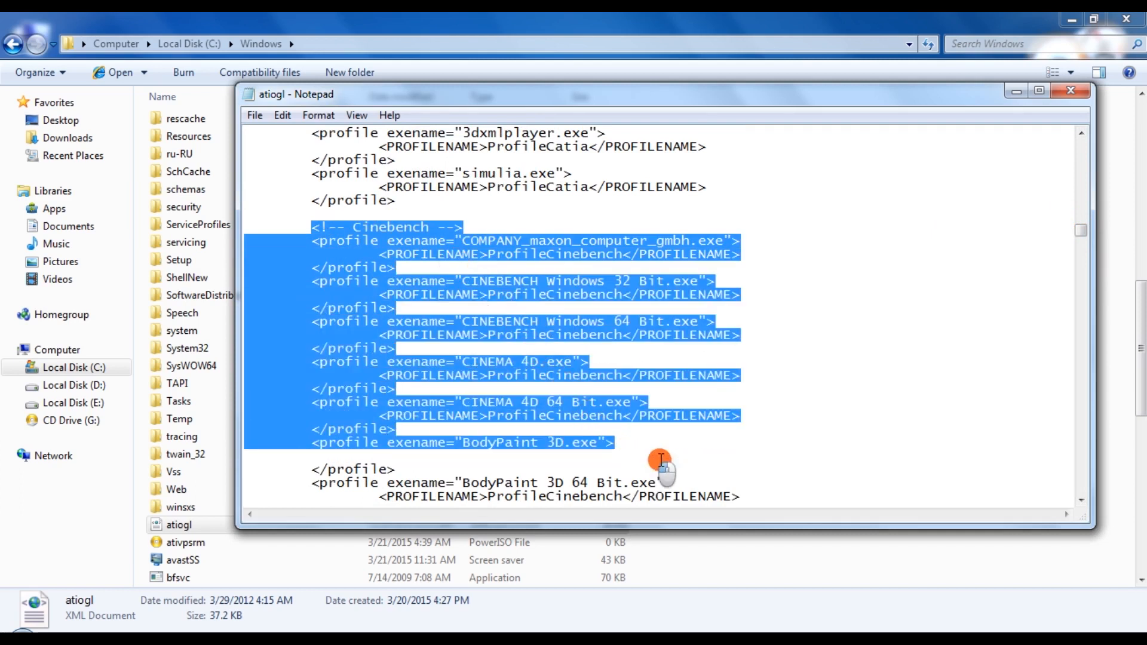
scroll(down, 3)
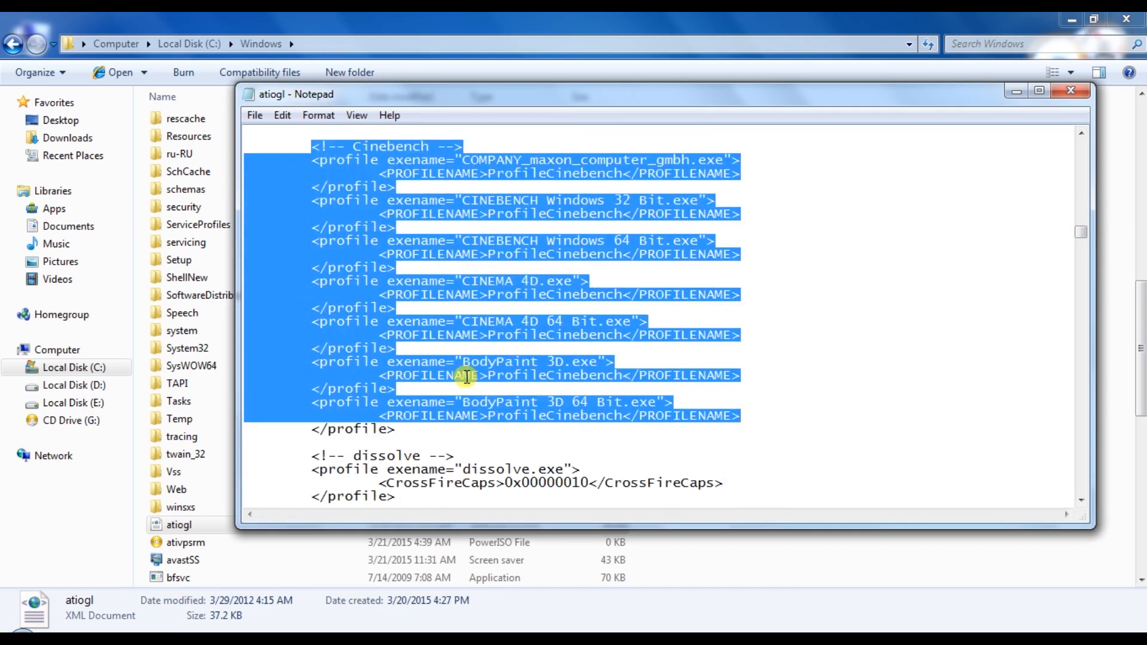
mouse_move(741, 414)
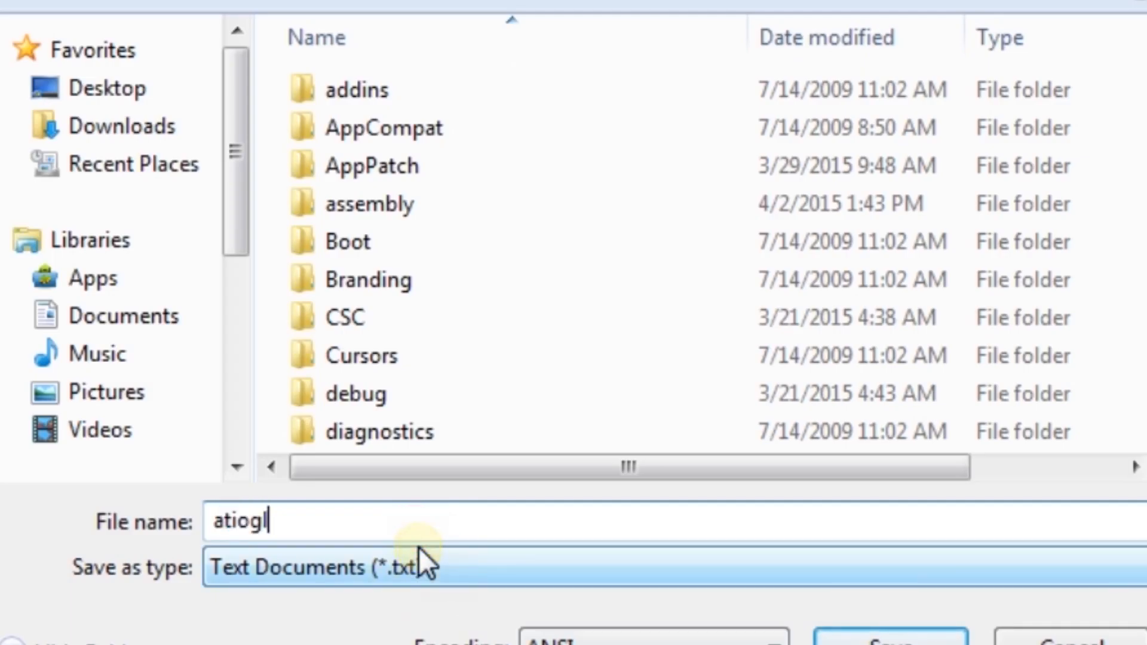
Step: Save the edited file to the desktop as atiogl.xml
text(.x)
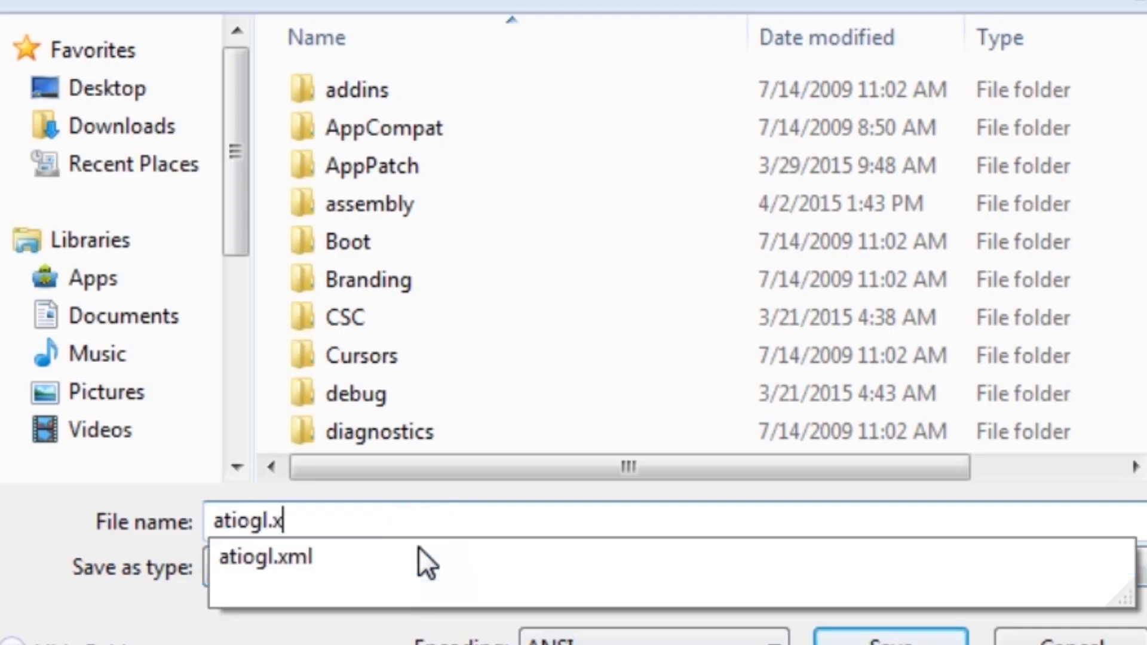
click(265, 556)
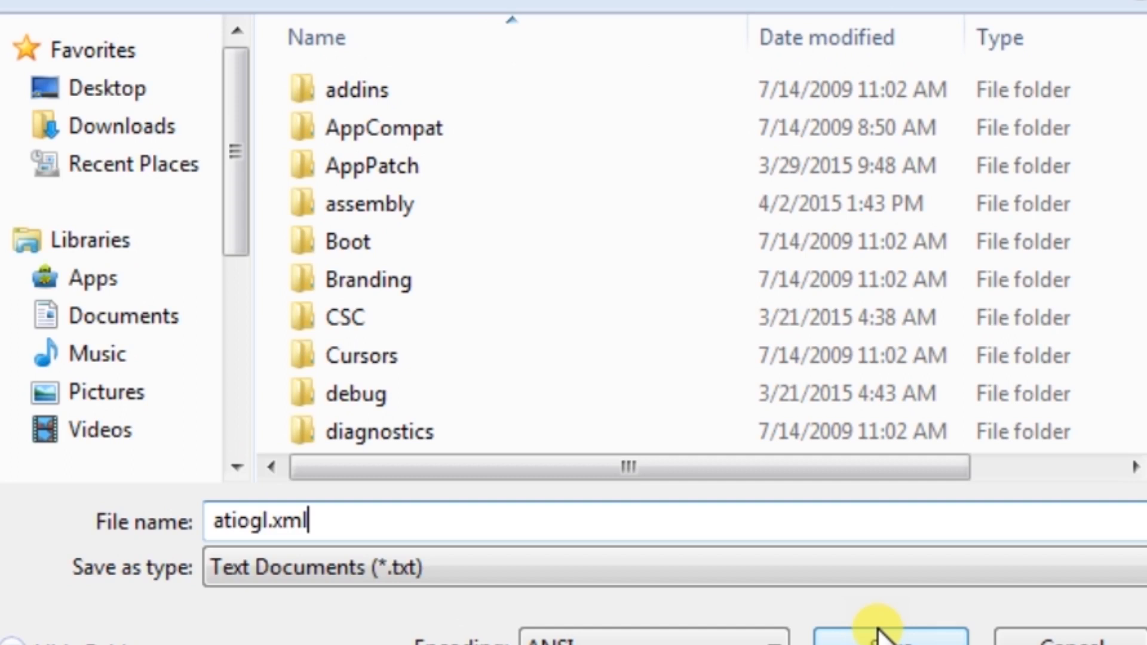
click(109, 87)
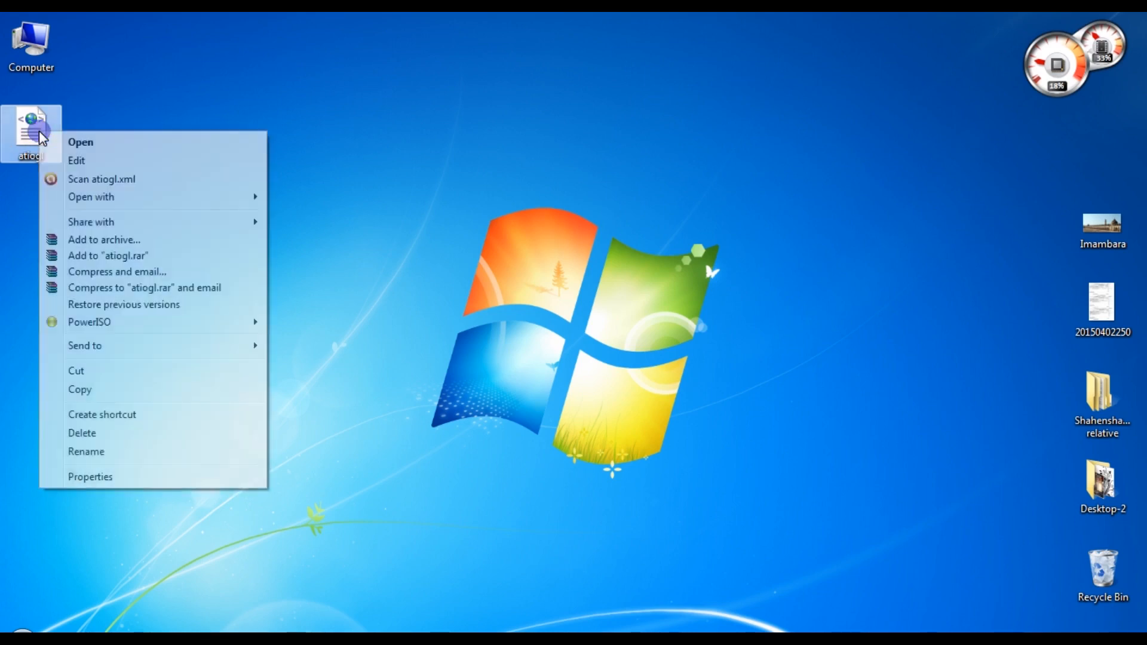
Step: Paste the desktop atiogl.xml into C:\Windows with Copy and Replace over the original
click(80, 142)
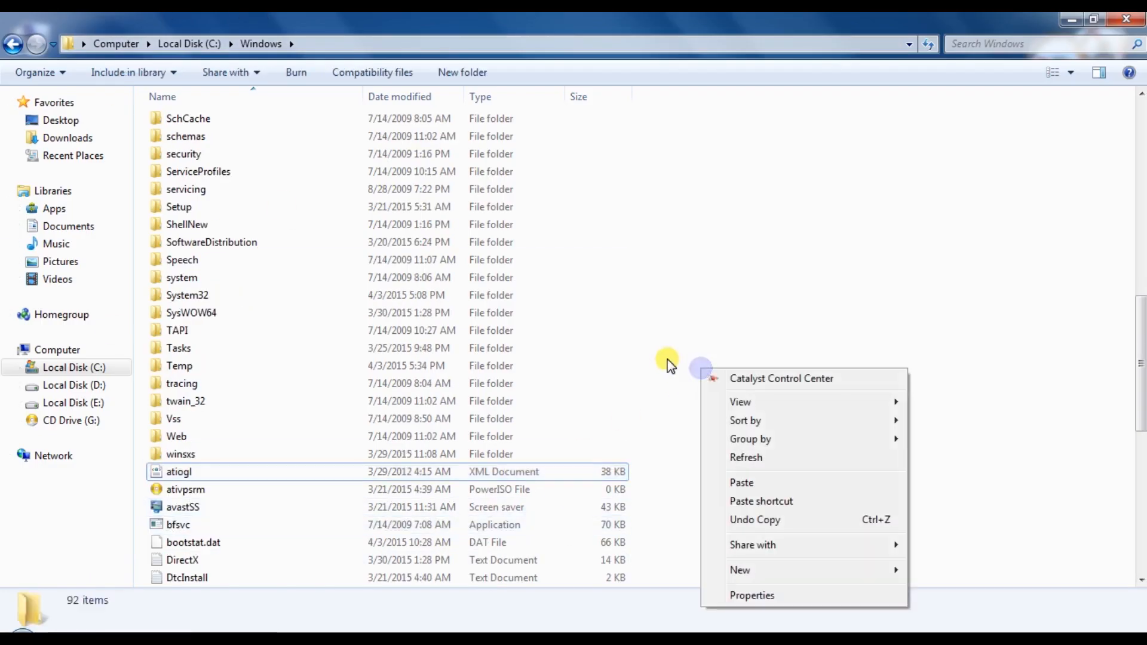
click(741, 482)
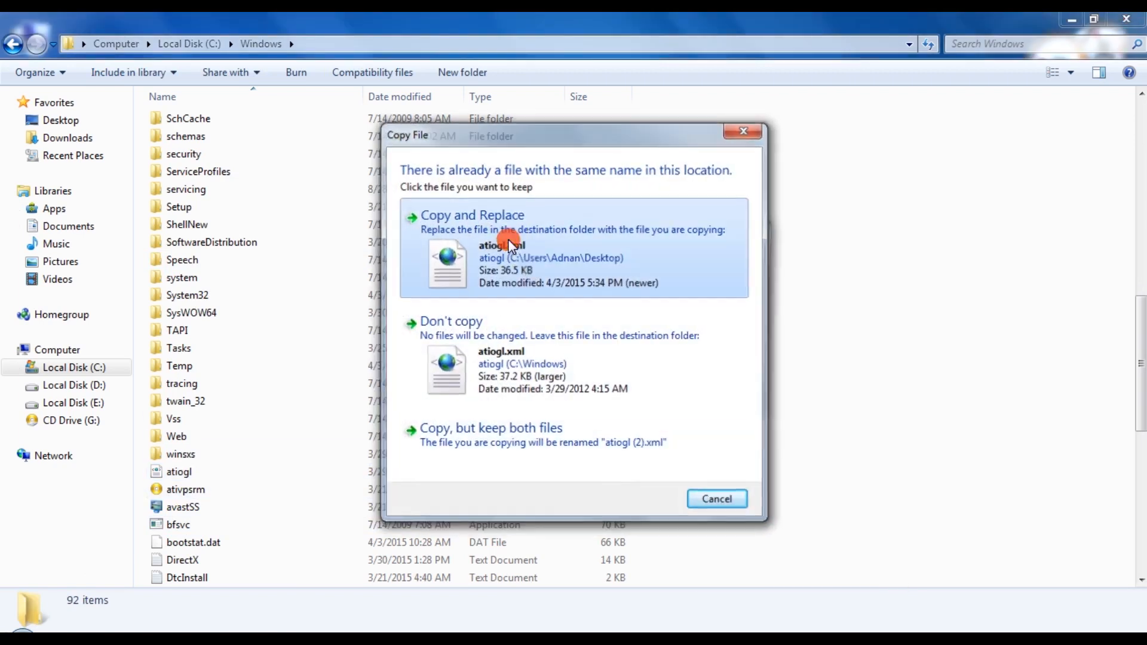
click(472, 214)
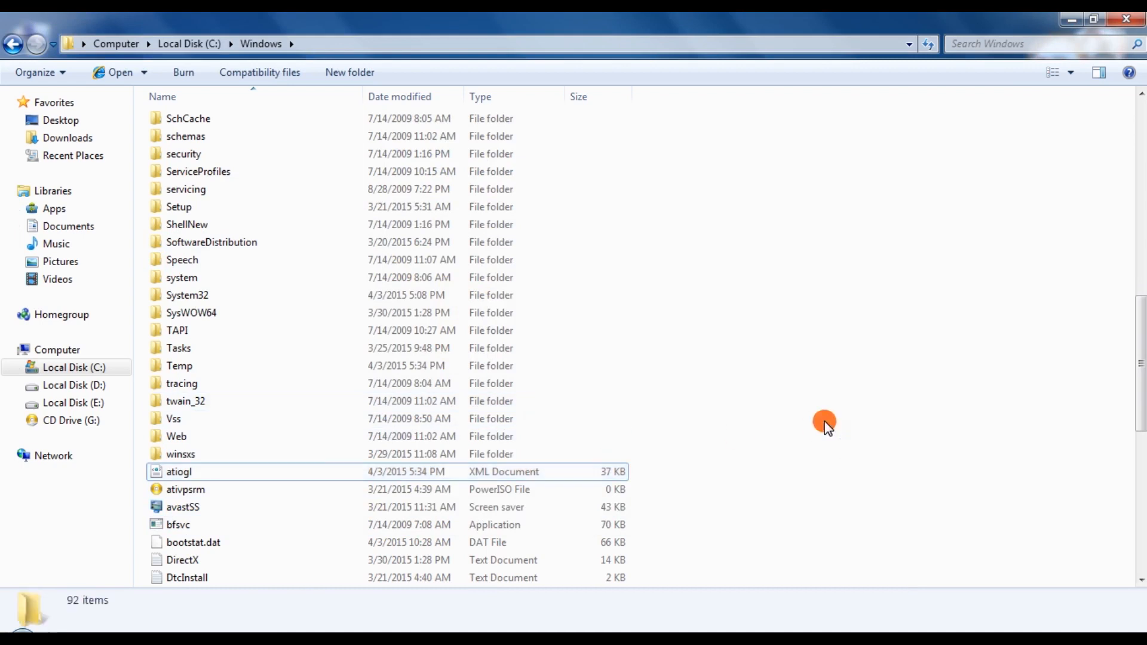
click(179, 471)
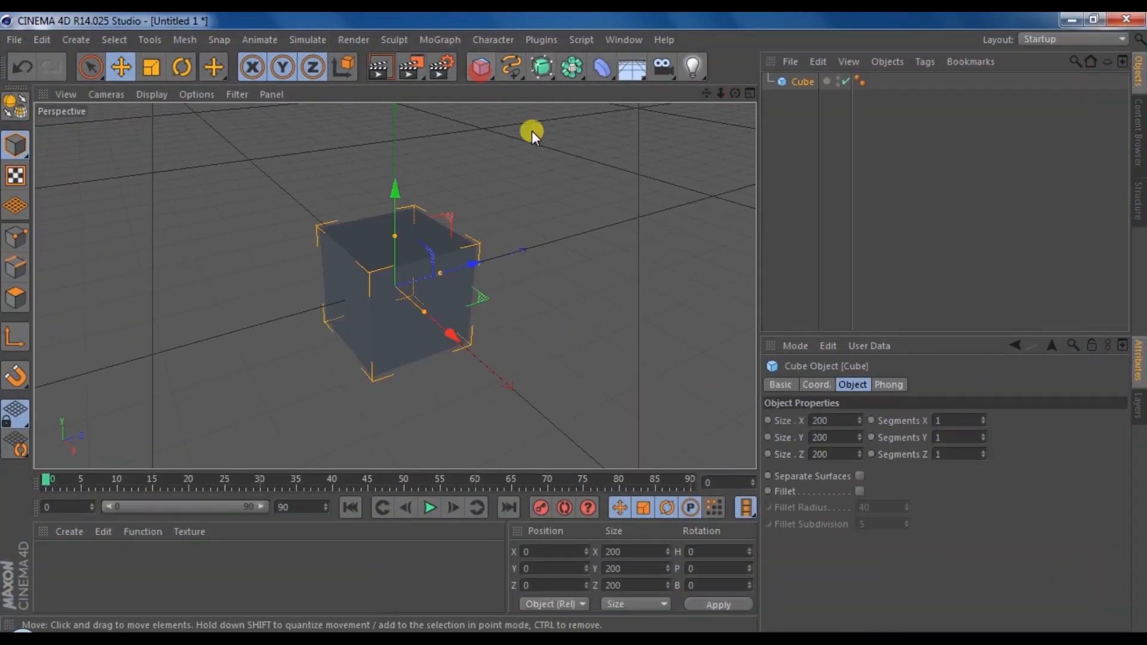
Step: Re-check Use OpenGL in Preferences so the viewport draws the cube with OpenGL again
click(40, 40)
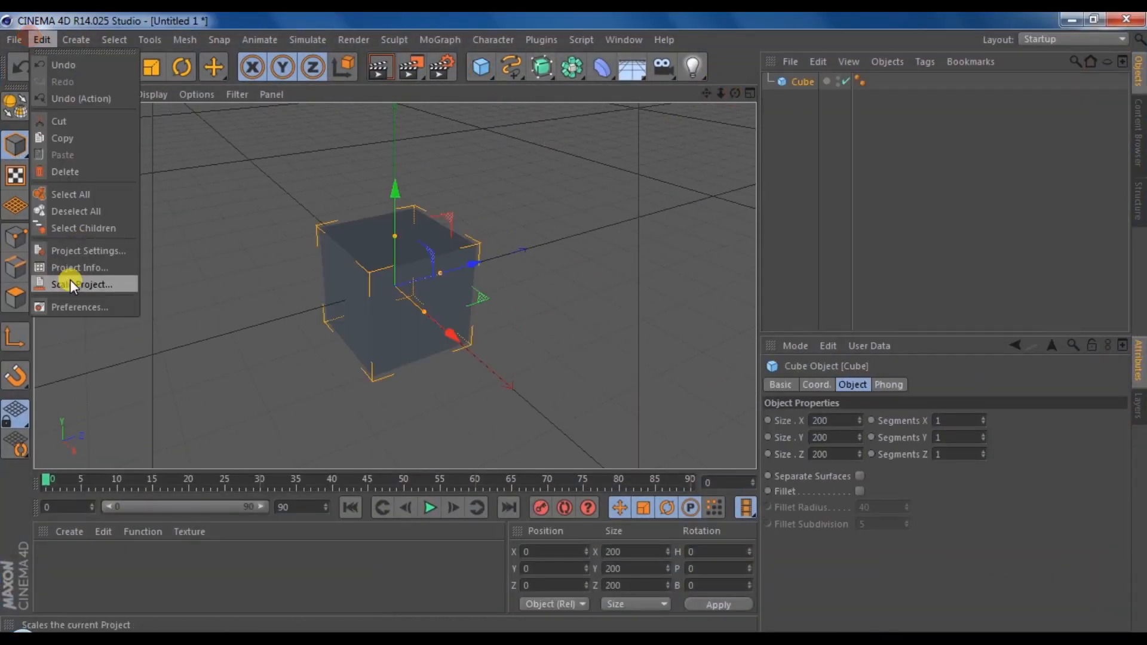
click(78, 307)
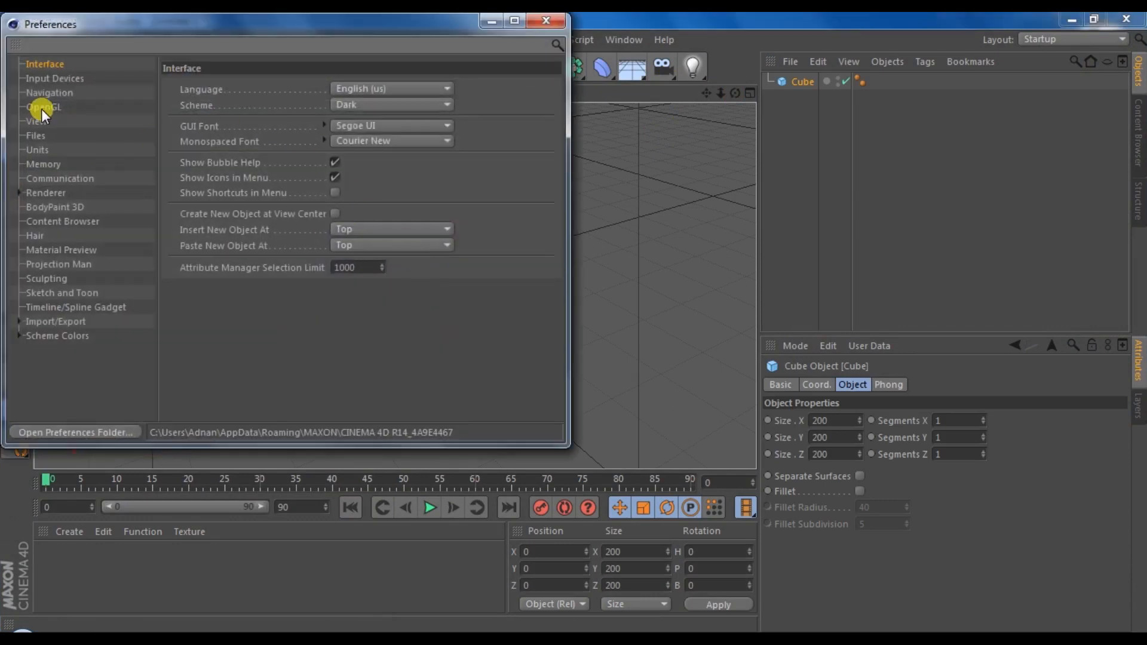
click(44, 106)
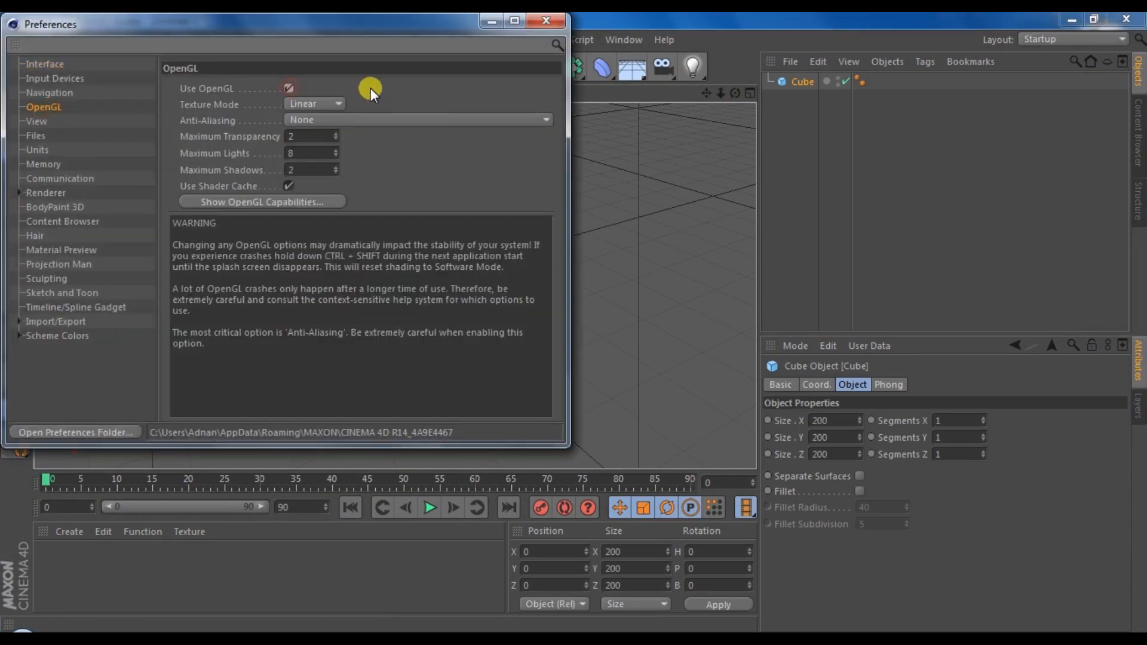
click(545, 21)
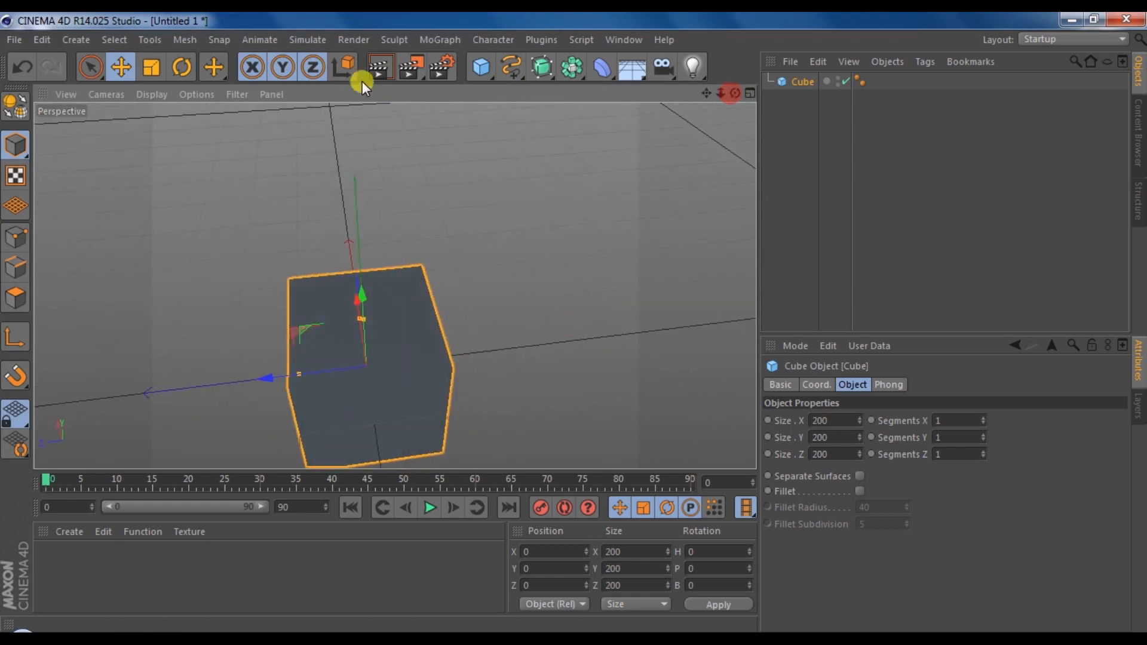
click(12, 39)
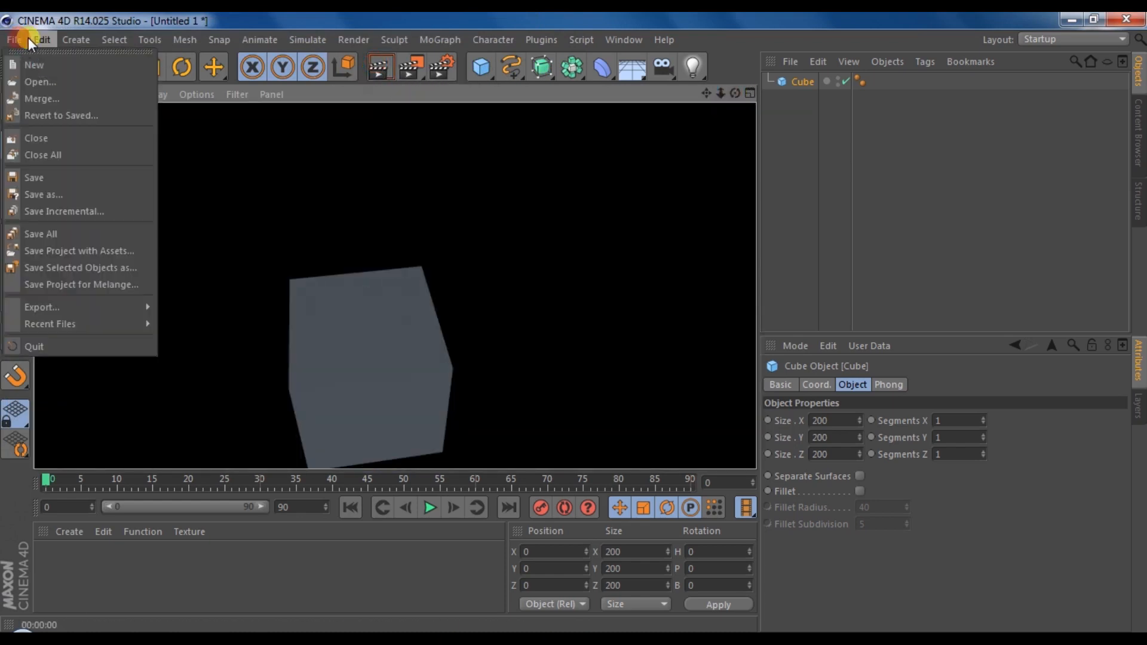